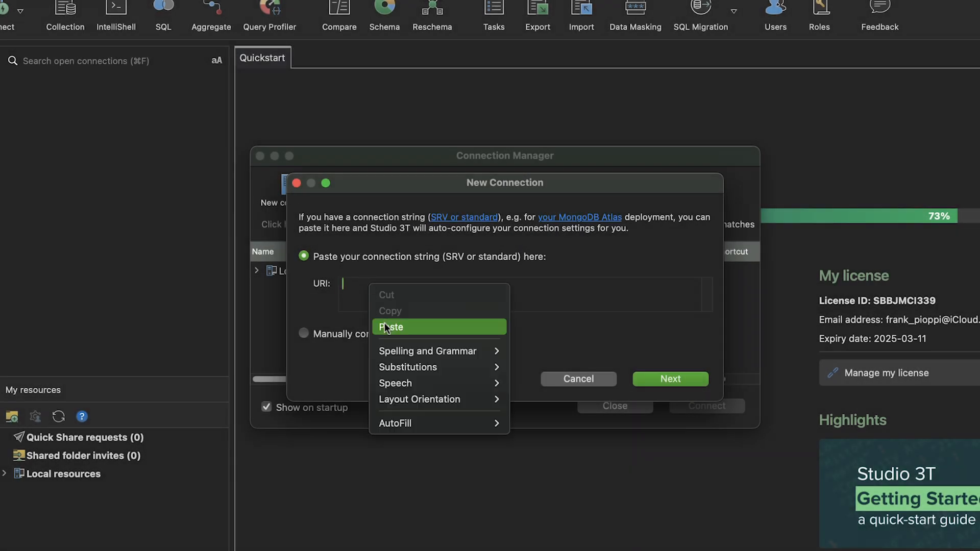
# Paste the Atlas connection string into the URI field and let it auto-configure the connection
pyautogui.click(391, 327)
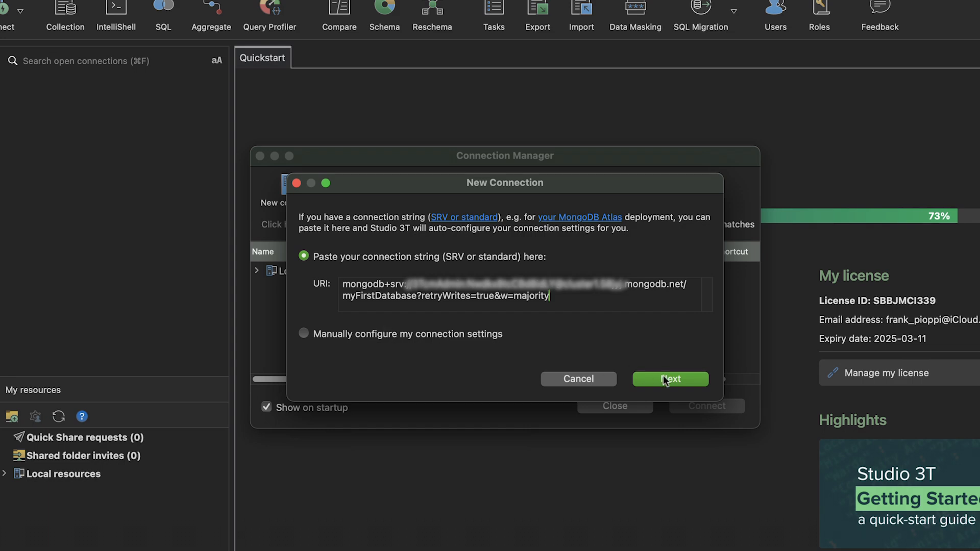
pyautogui.click(670, 380)
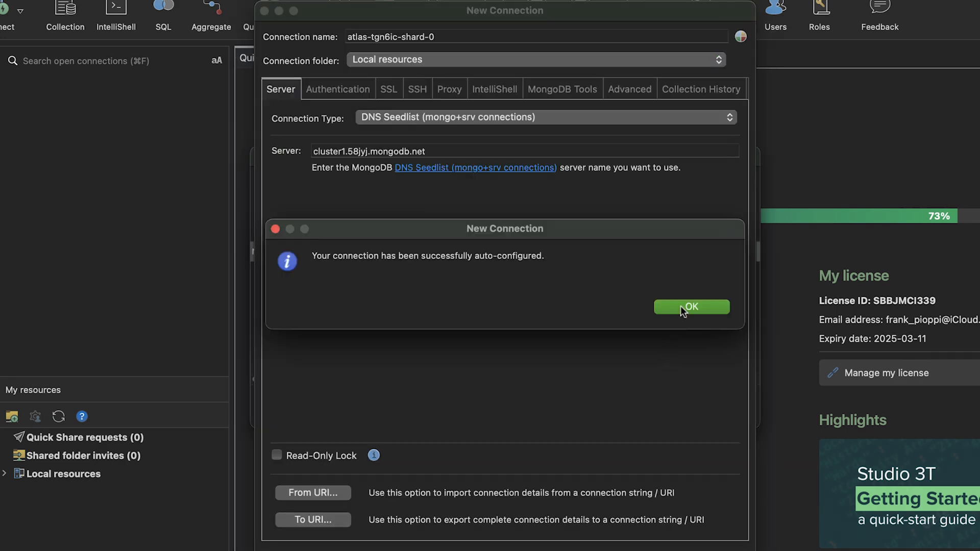
pyautogui.click(691, 307)
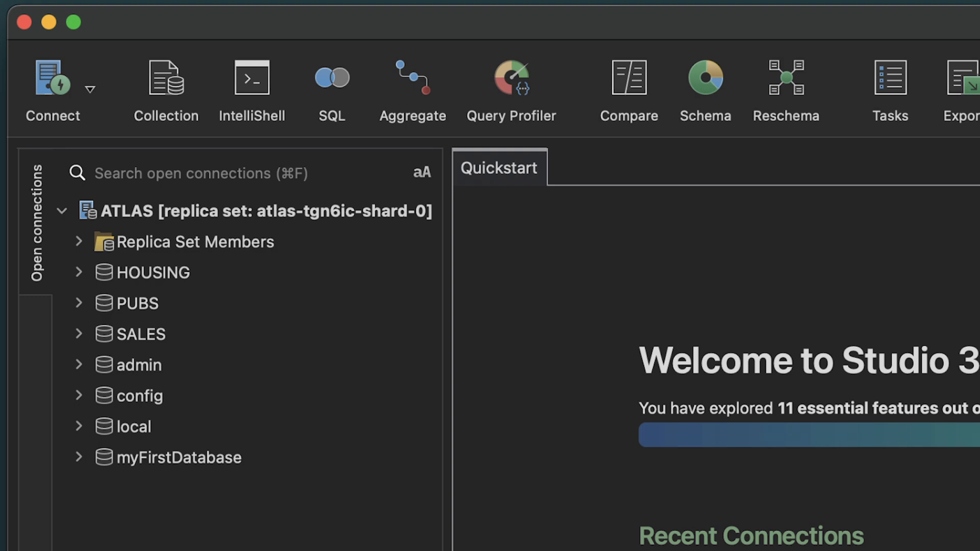
pyautogui.moveTo(89, 346)
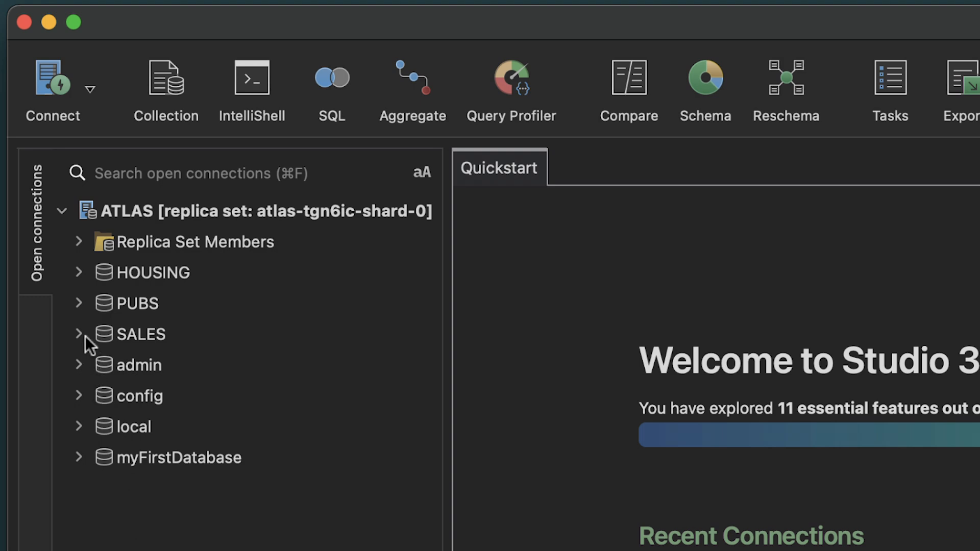
# Expand SALES and its Collections, then load the customers collection's documents
pyautogui.click(80, 334)
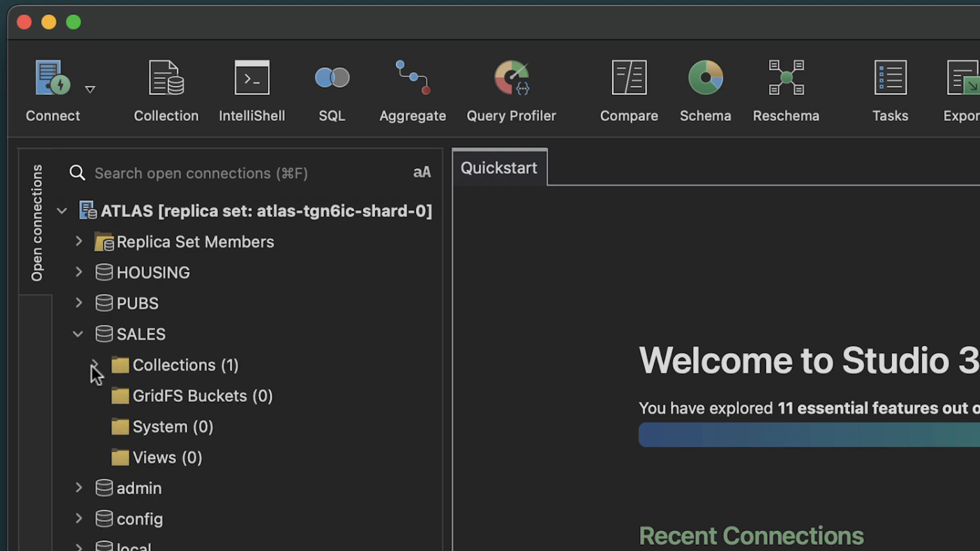
pyautogui.click(95, 365)
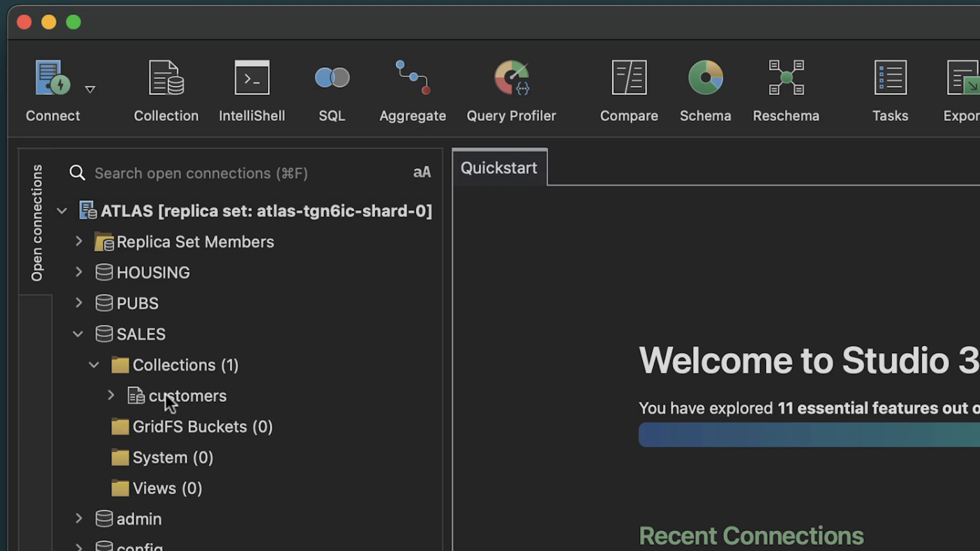
pyautogui.doubleClick(191, 396)
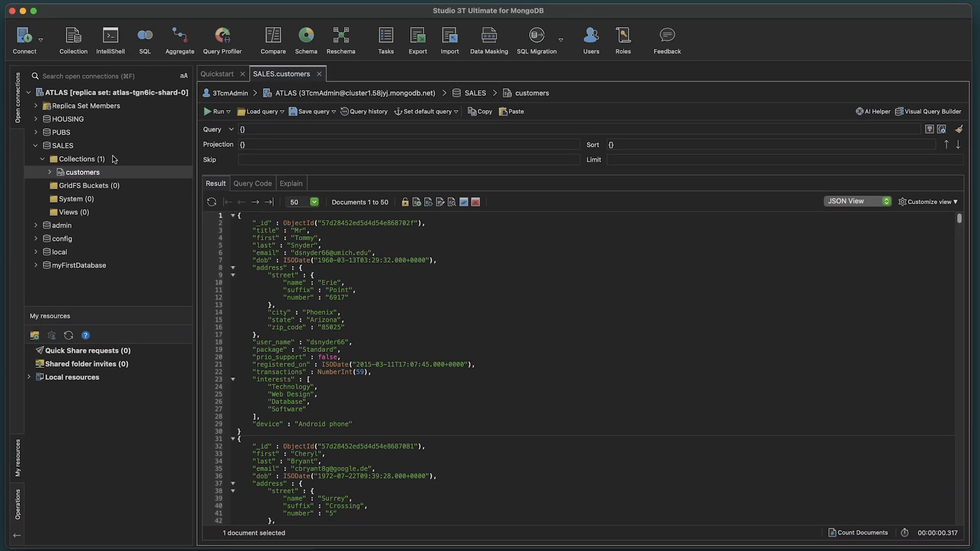
# Switch the customers results from JSON to Tree View and then to Table View
pyautogui.scroll(-3)
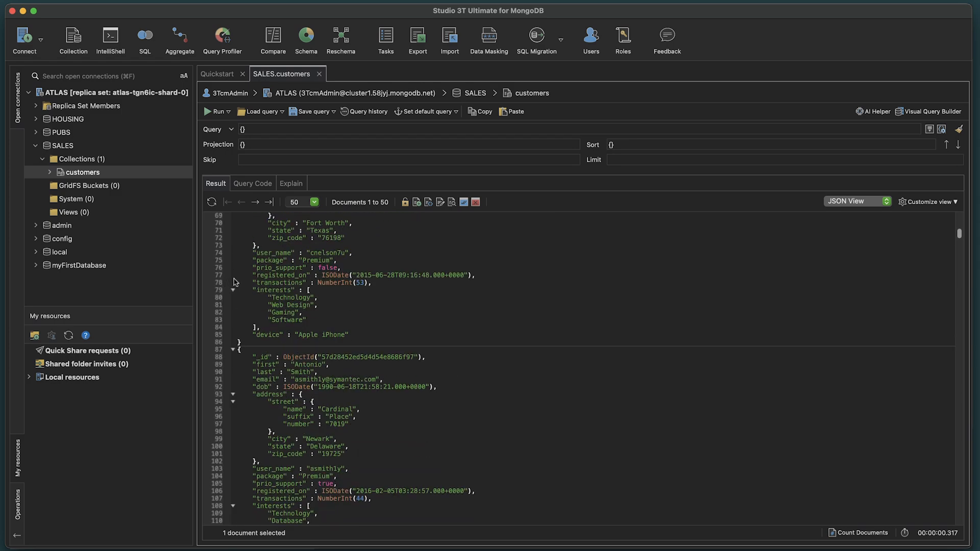
pyautogui.scroll(3)
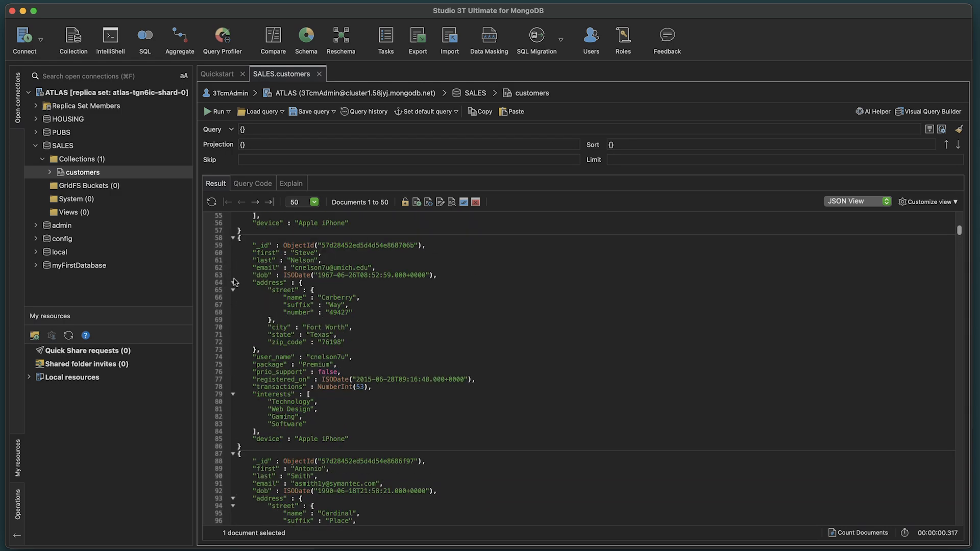
pyautogui.click(856, 202)
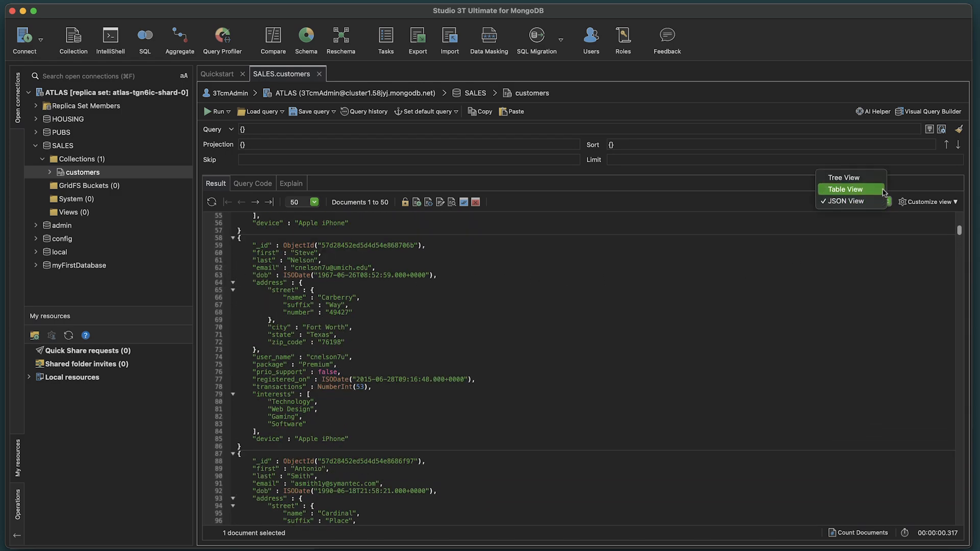
pyautogui.click(843, 177)
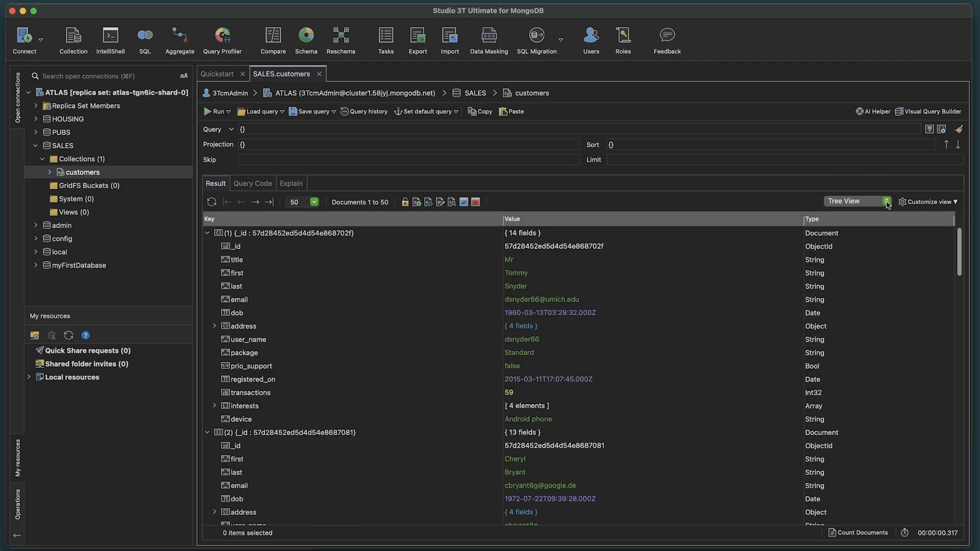
pyautogui.click(884, 201)
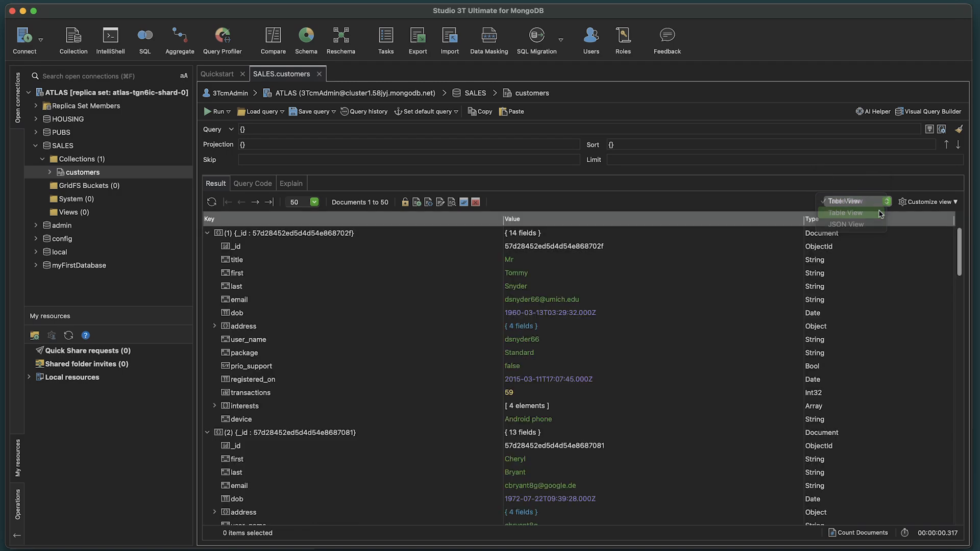
pyautogui.click(846, 213)
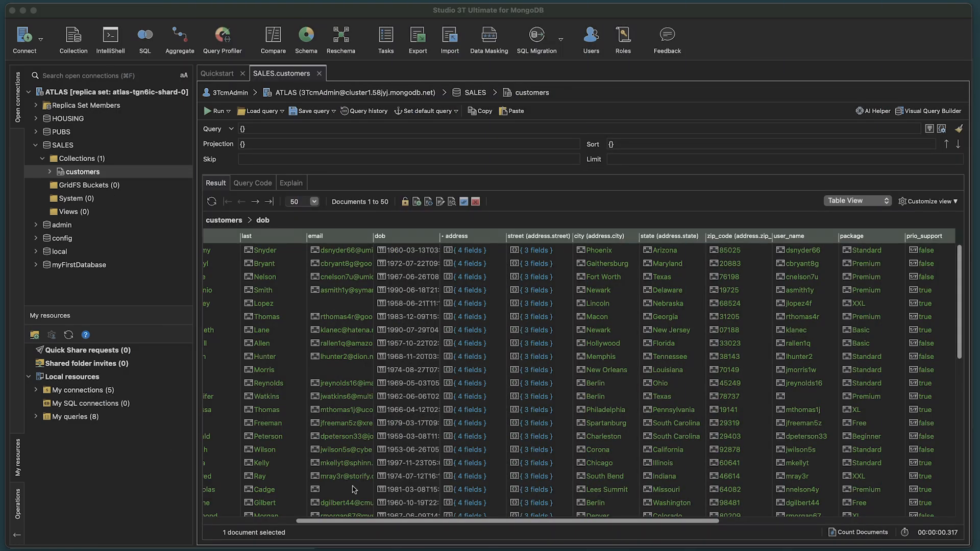
# Build a package >= "Standard" filter from a Standard cell and run it with F5
pyautogui.click(868, 450)
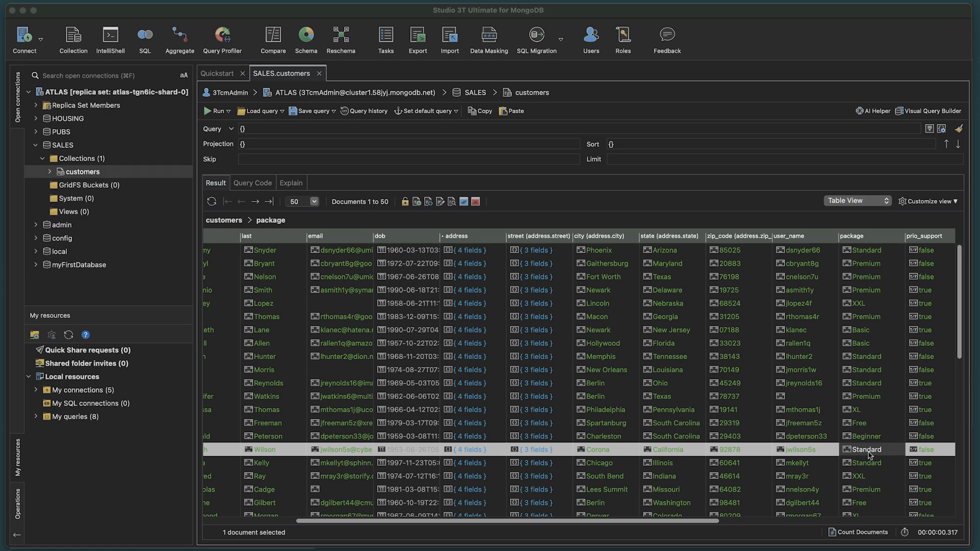
pyautogui.click(931, 110)
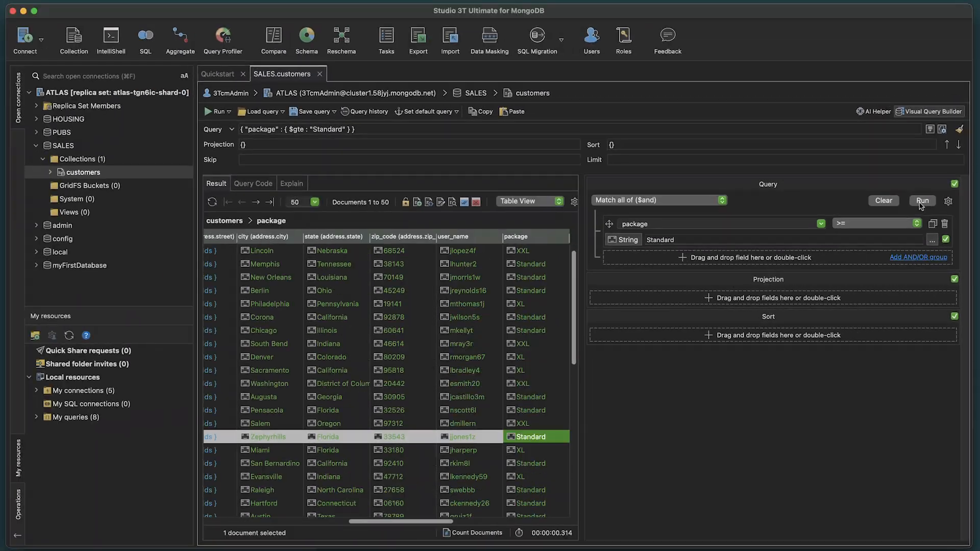
pyautogui.press('f5')
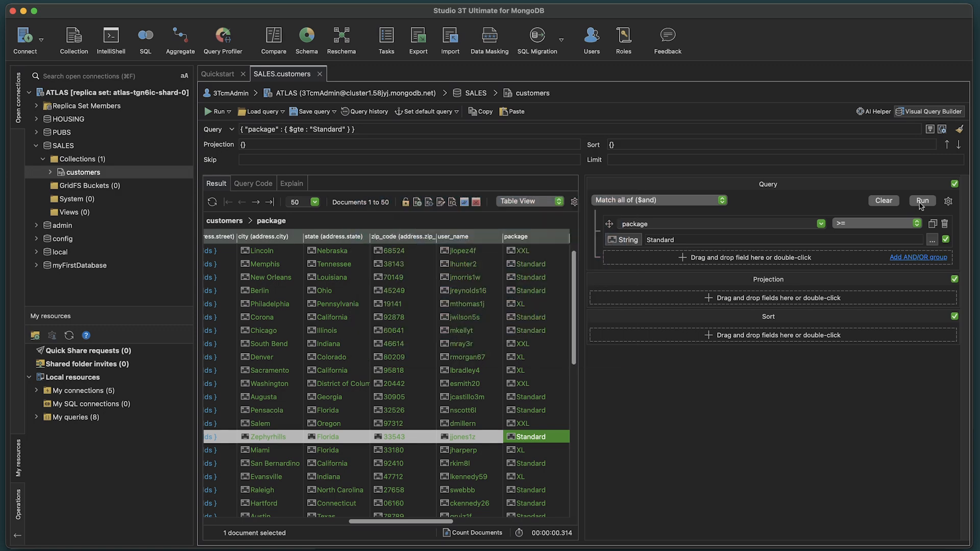
pyautogui.scroll(-3)
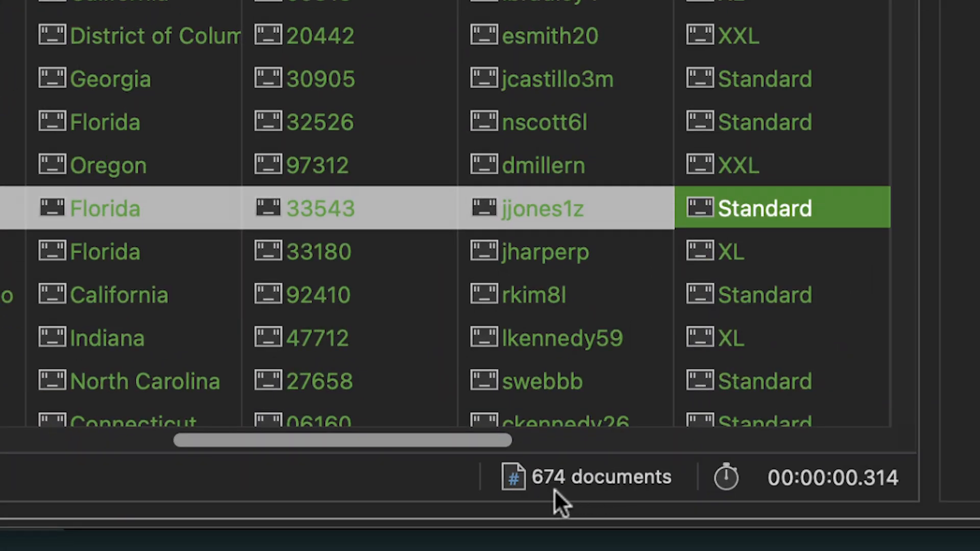
pyautogui.moveTo(589, 500)
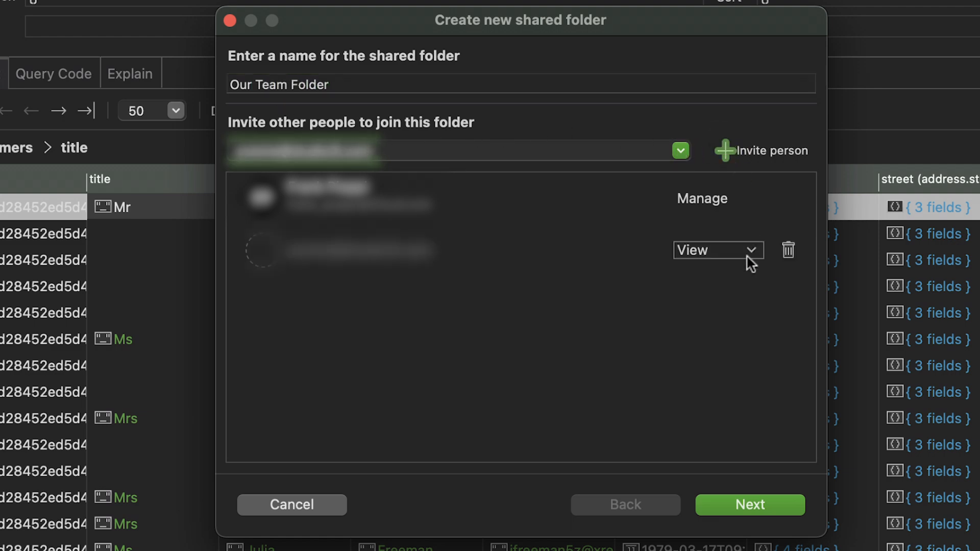
# Finish the sharing wizard to create Our Team Folder with the atlas-tgn6ic-shard-0 connection, then browse local connections
pyautogui.click(749, 504)
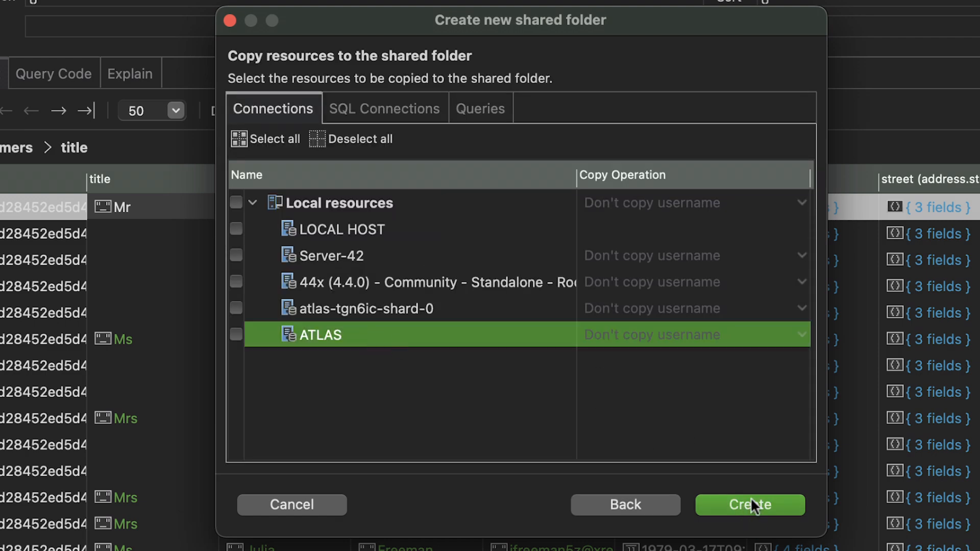
pyautogui.click(750, 505)
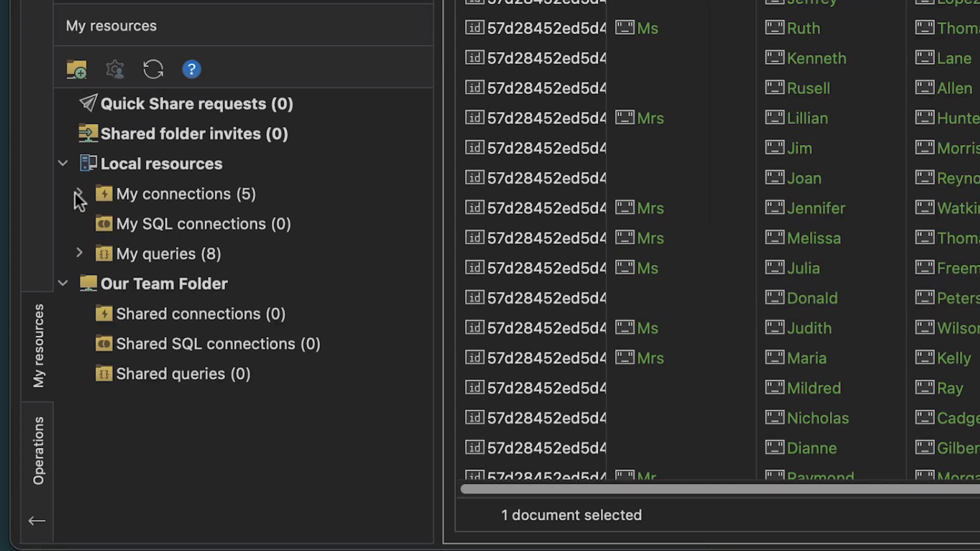
pyautogui.click(79, 194)
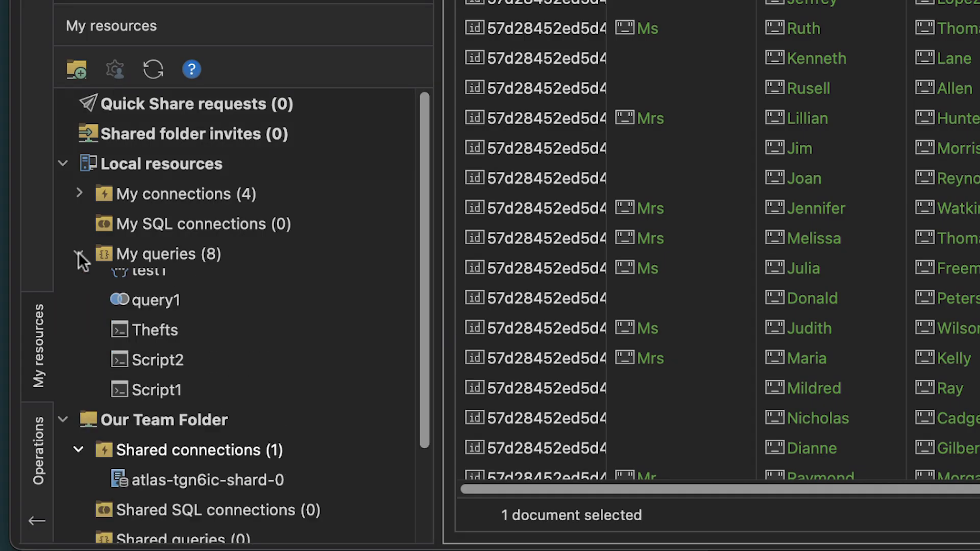
pyautogui.click(156, 288)
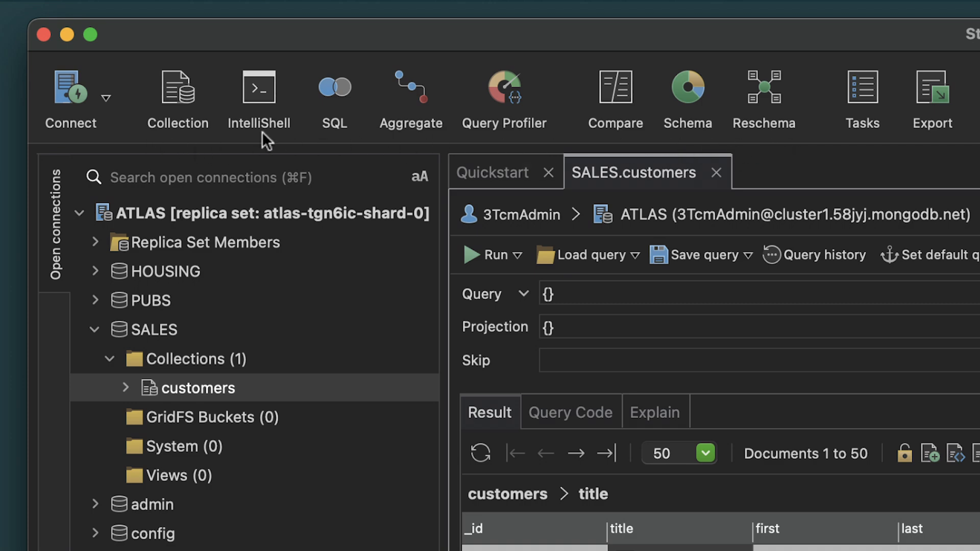
pyautogui.moveTo(262, 139)
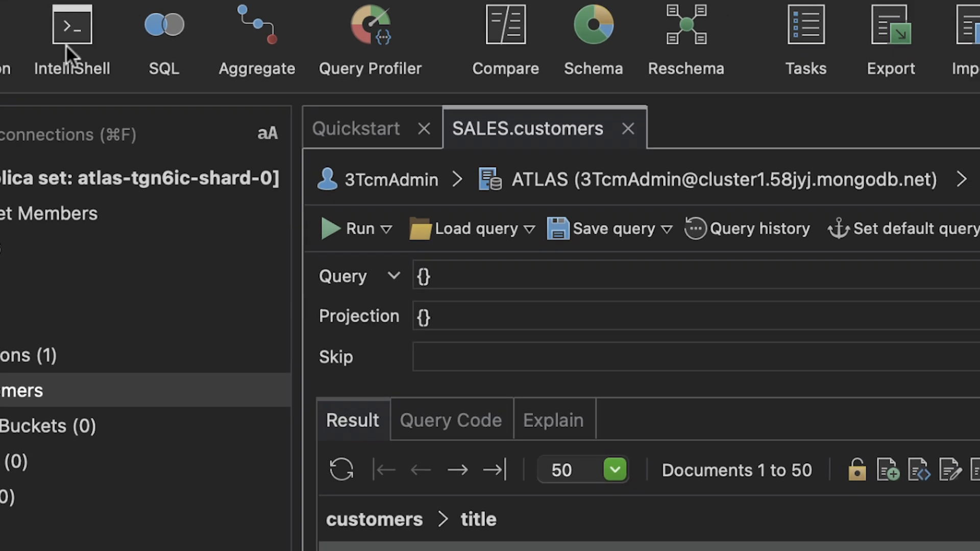
# Show the query as Java (4.x driver API) code, then begin an aggregation on SALES.customers
pyautogui.click(72, 25)
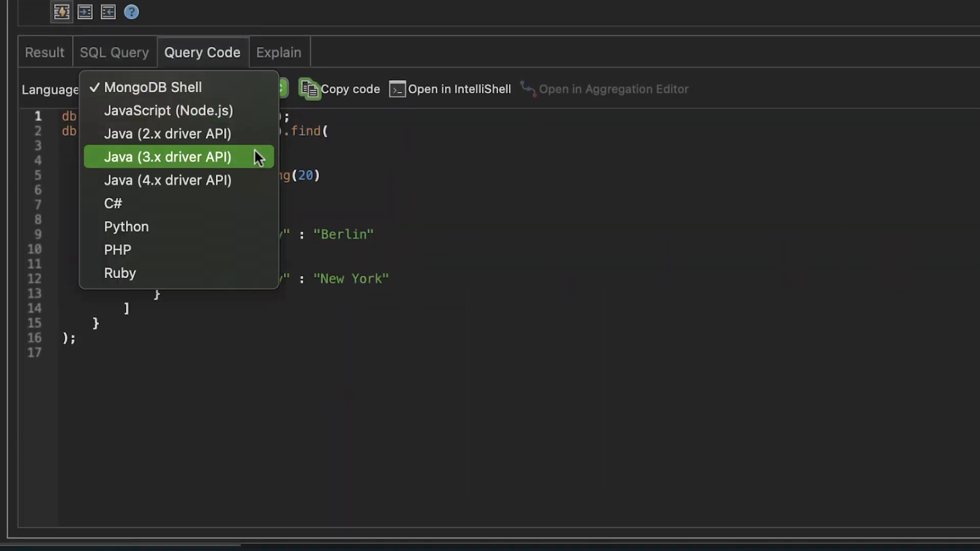
pyautogui.click(168, 180)
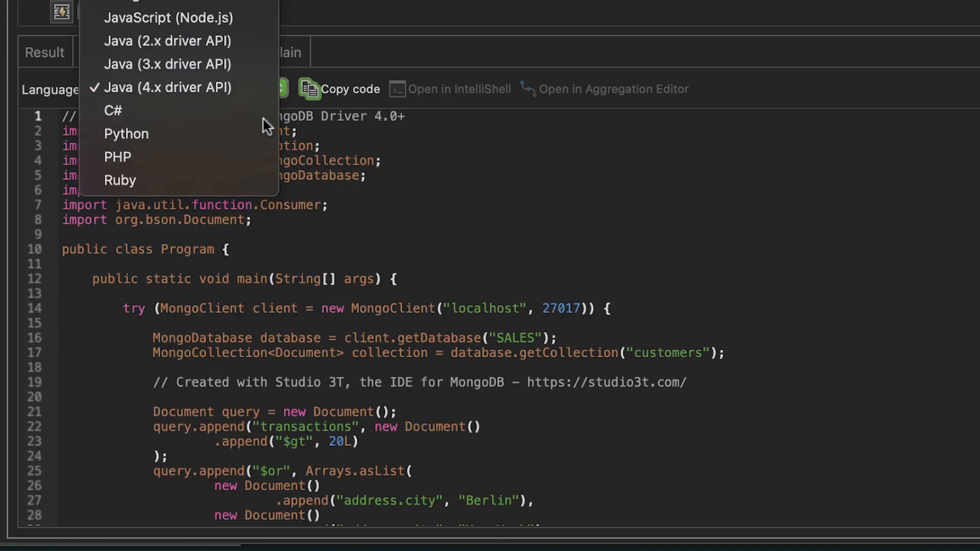
pyautogui.click(604, 89)
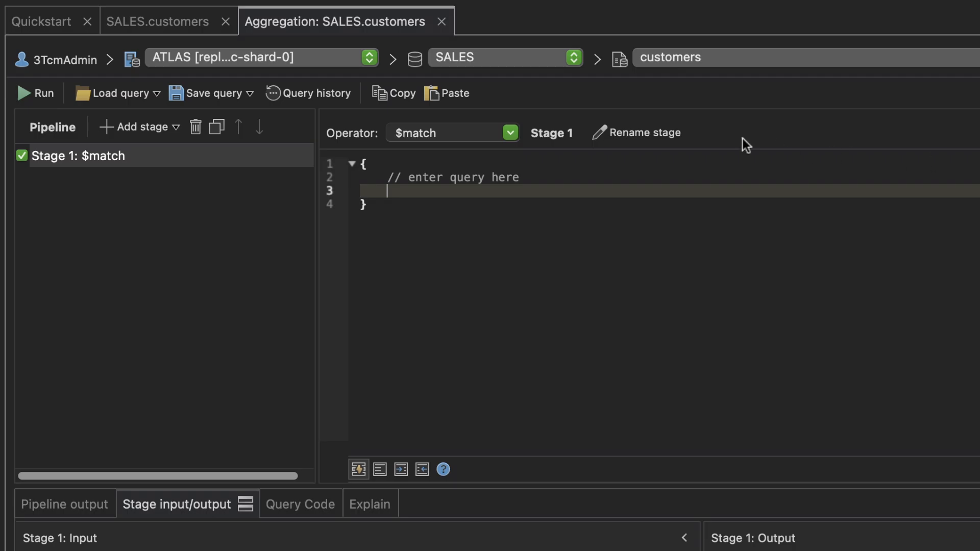
# Add a pipeline stage and delete the extra one, leaving $lookup plus two $match stages
pyautogui.click(451, 132)
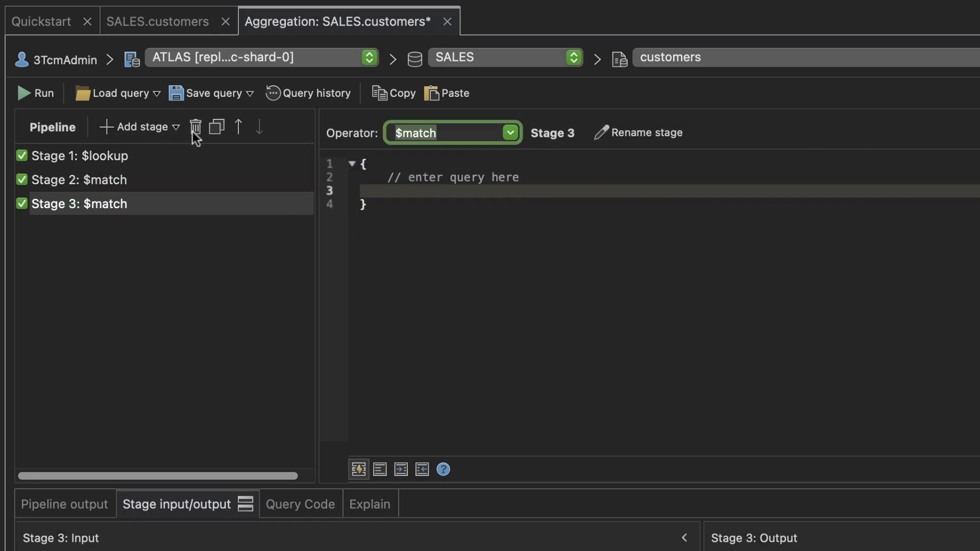
pyautogui.click(452, 133)
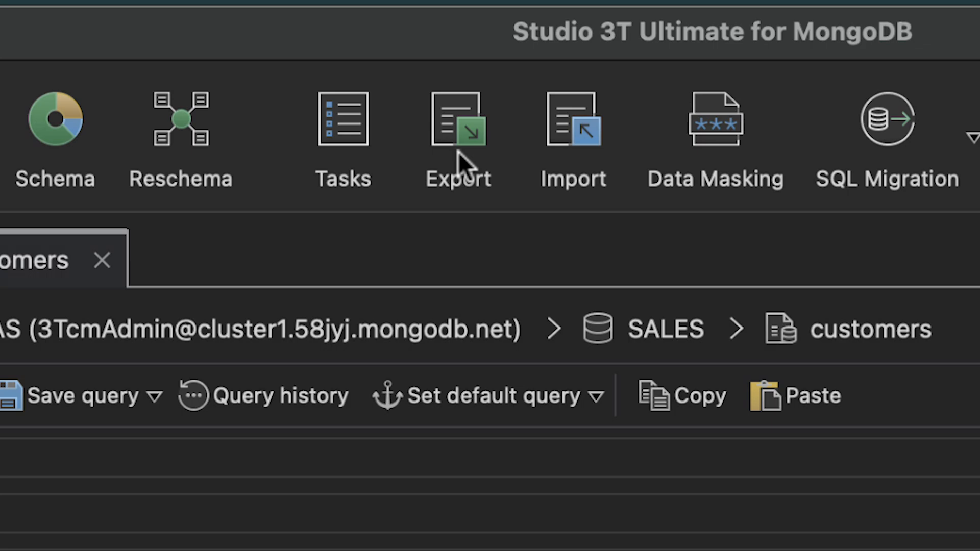
# Start an Export of the customers query as JSON and open its unit configuration for find_query.json
pyautogui.click(457, 118)
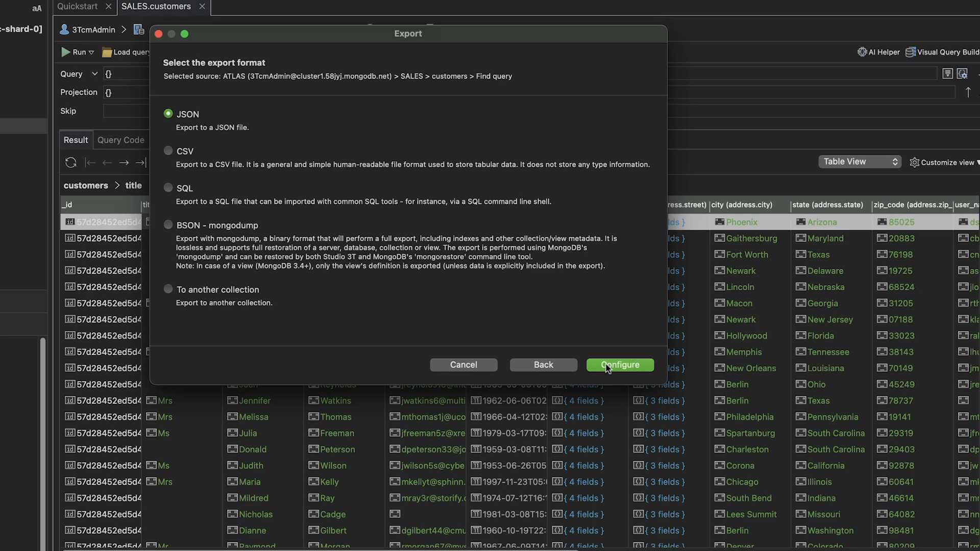
pyautogui.click(619, 365)
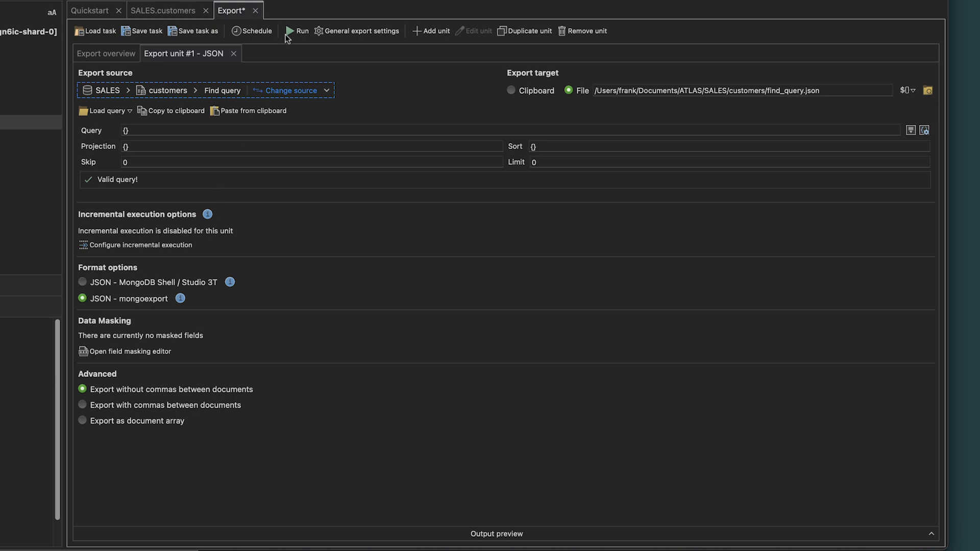